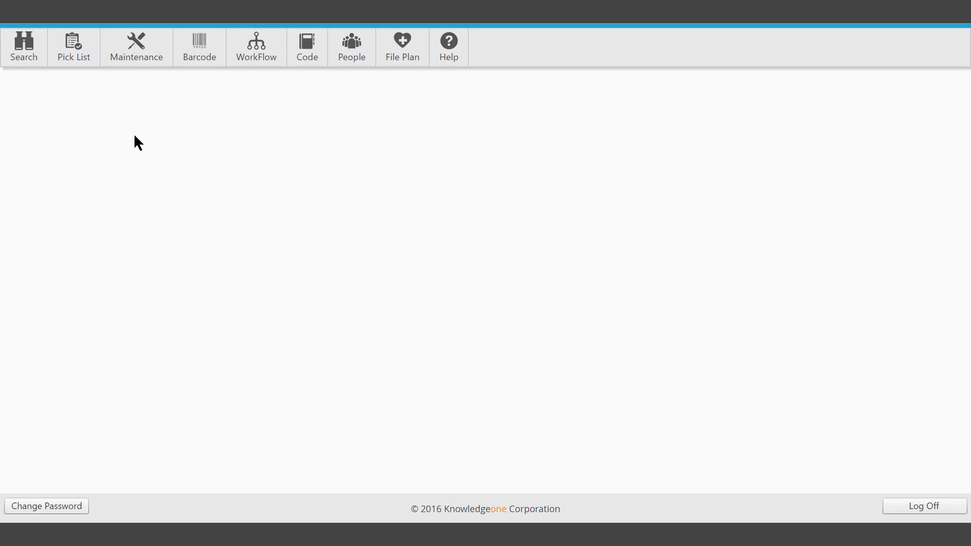
pyautogui.moveTo(100, 104)
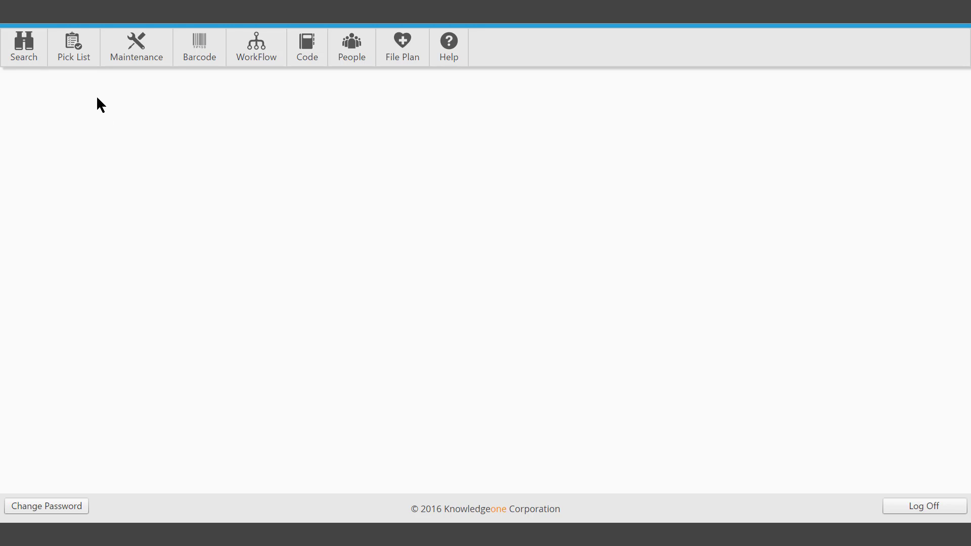
# Open the Pick List area from the RecFind 6 home screen toolbar.
pyautogui.click(73, 47)
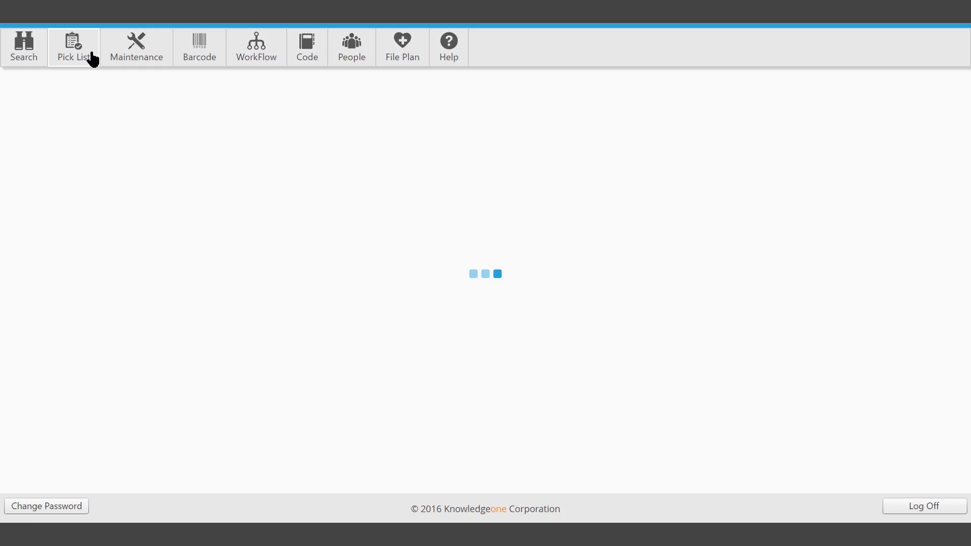
# Show the File Folder pick list and select folder F/17/100047.
pyautogui.click(74, 47)
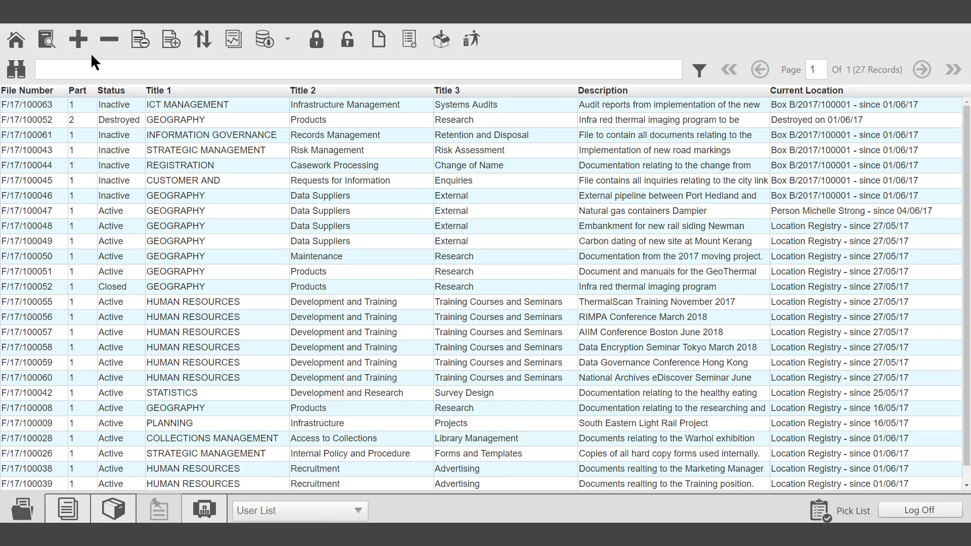
pyautogui.click(186, 210)
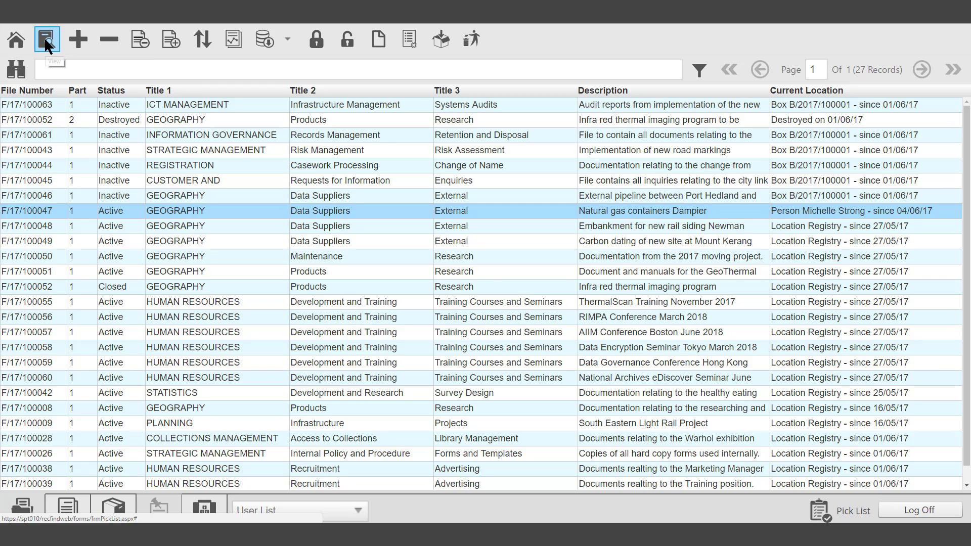
pyautogui.click(46, 38)
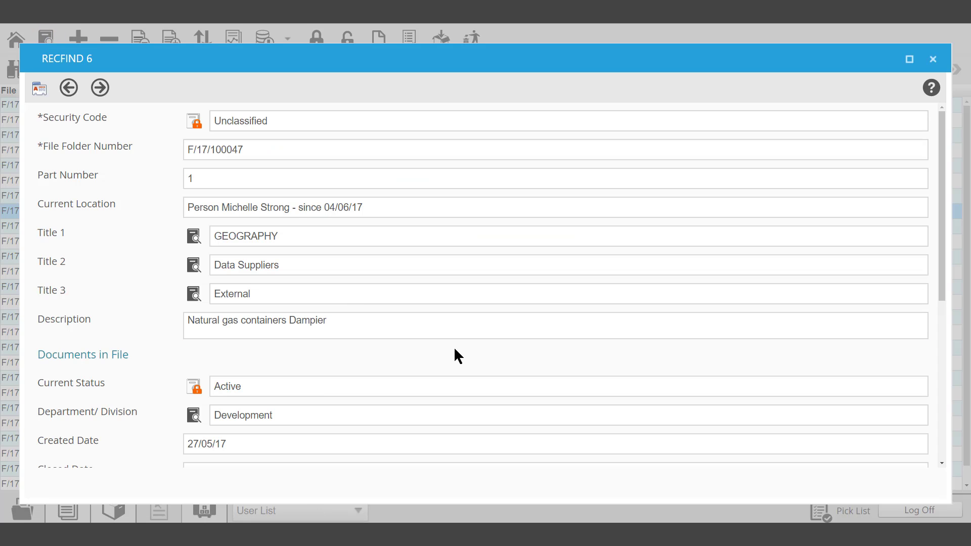
pyautogui.click(100, 88)
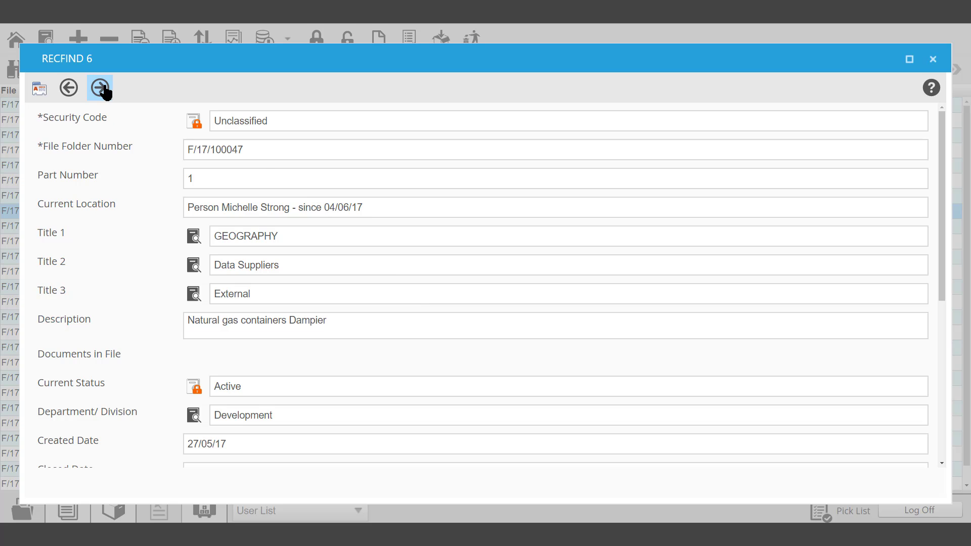
pyautogui.click(99, 87)
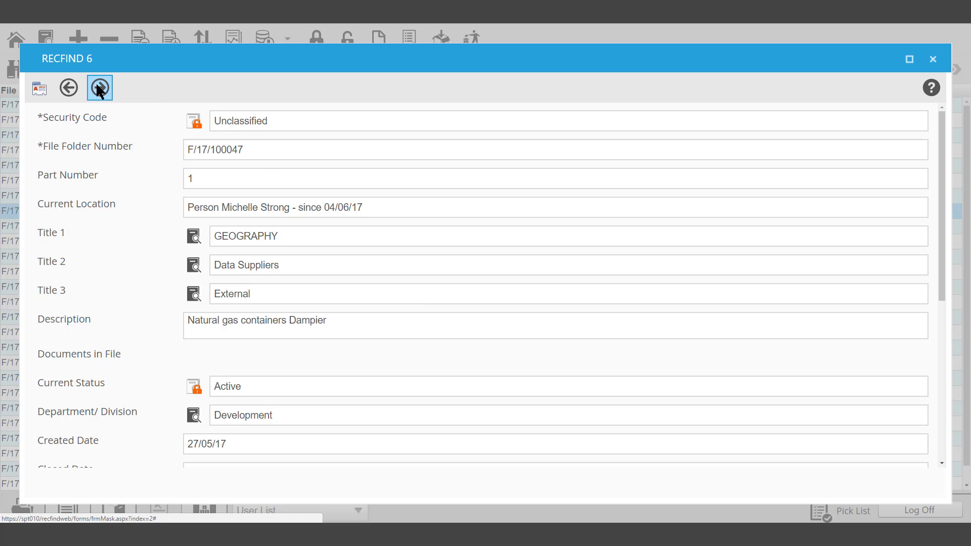
pyautogui.click(99, 88)
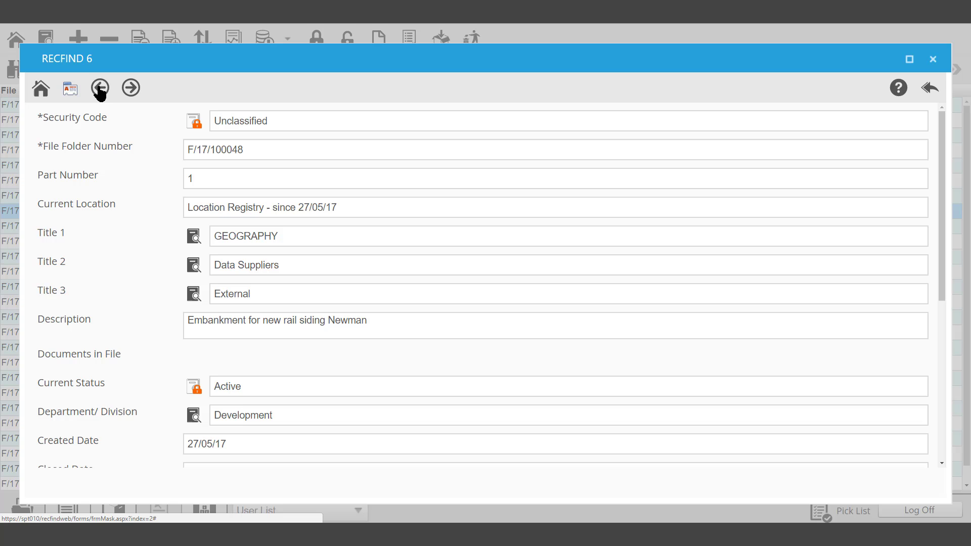
pyautogui.click(100, 88)
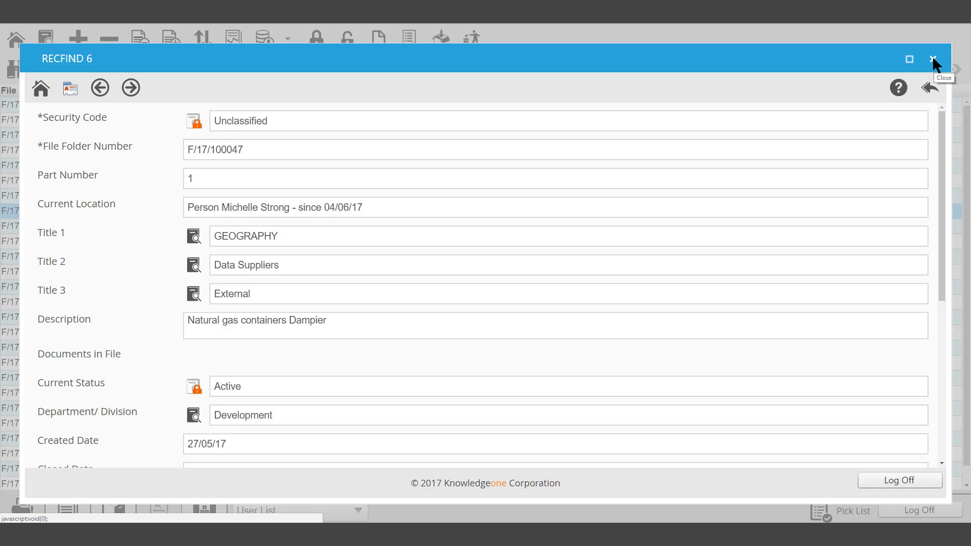
pyautogui.click(935, 60)
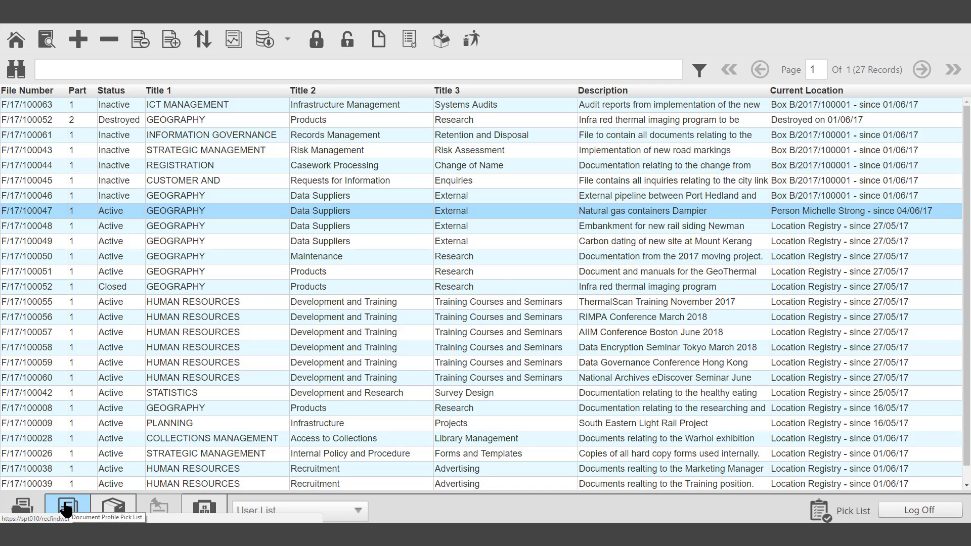
# Show the 15-record document pick list and open travel voucher 27/17/1031.
pyautogui.click(66, 508)
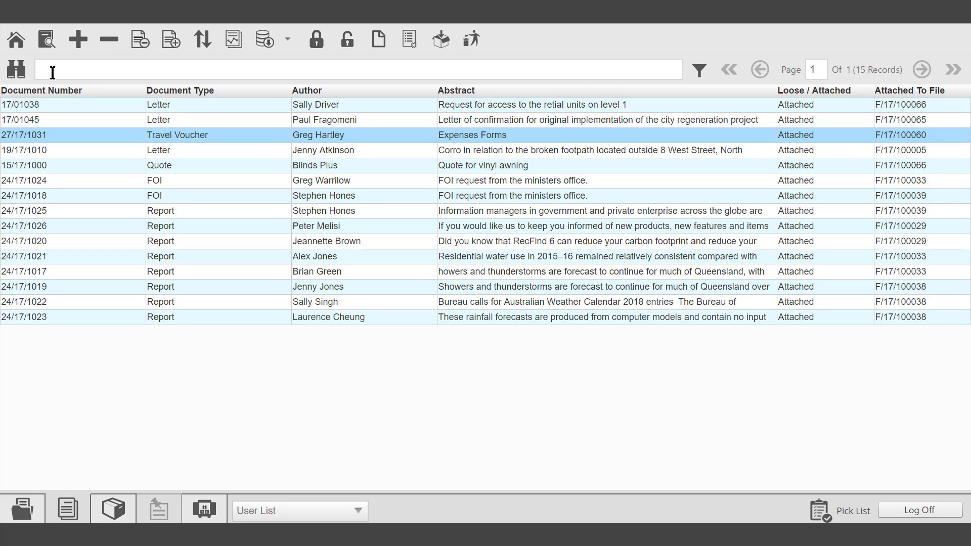
pyautogui.moveTo(46, 39)
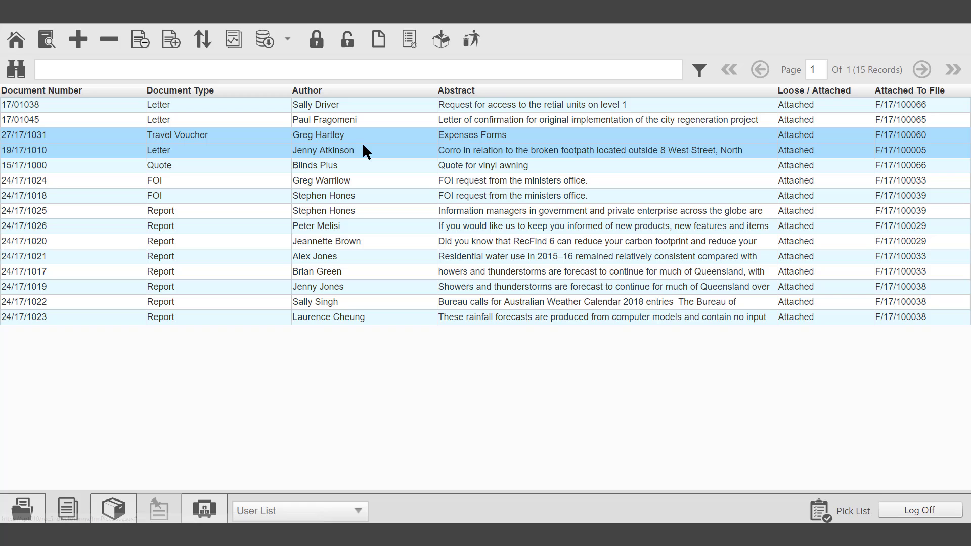
pyautogui.doubleClick(177, 135)
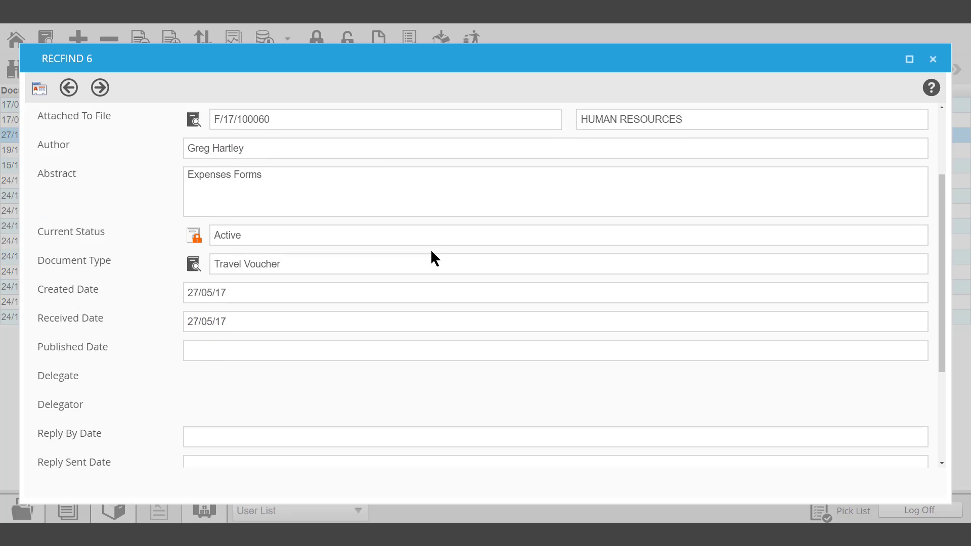
pyautogui.click(68, 88)
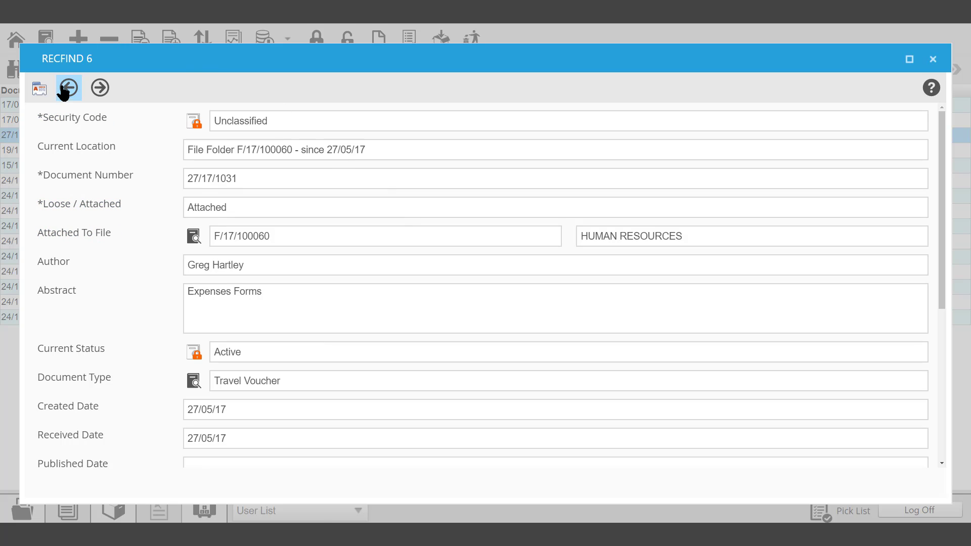
pyautogui.moveTo(68, 87)
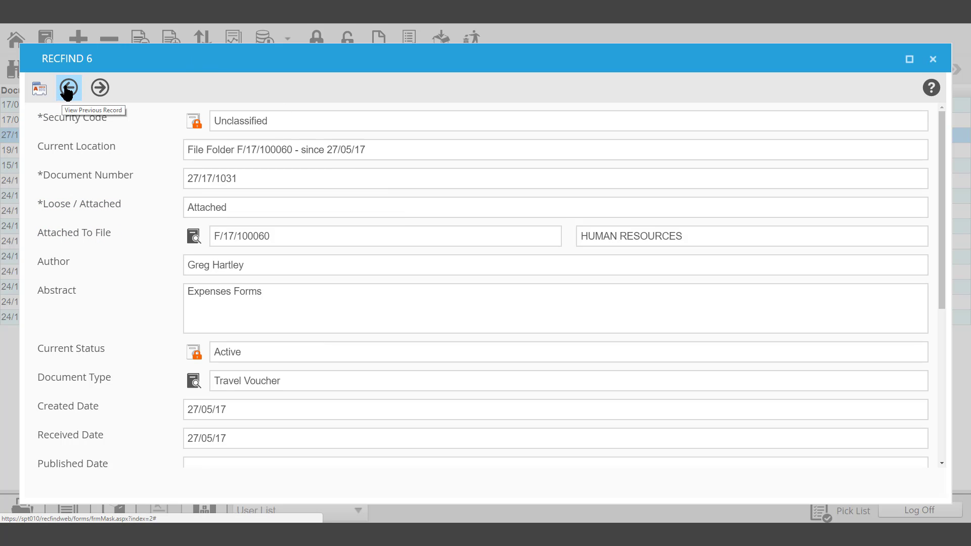
pyautogui.moveTo(99, 88)
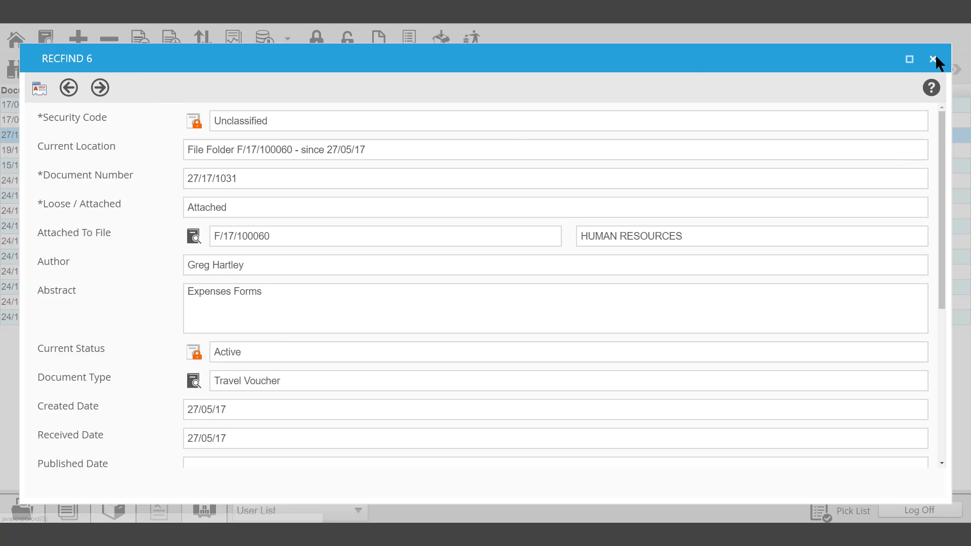
pyautogui.click(932, 58)
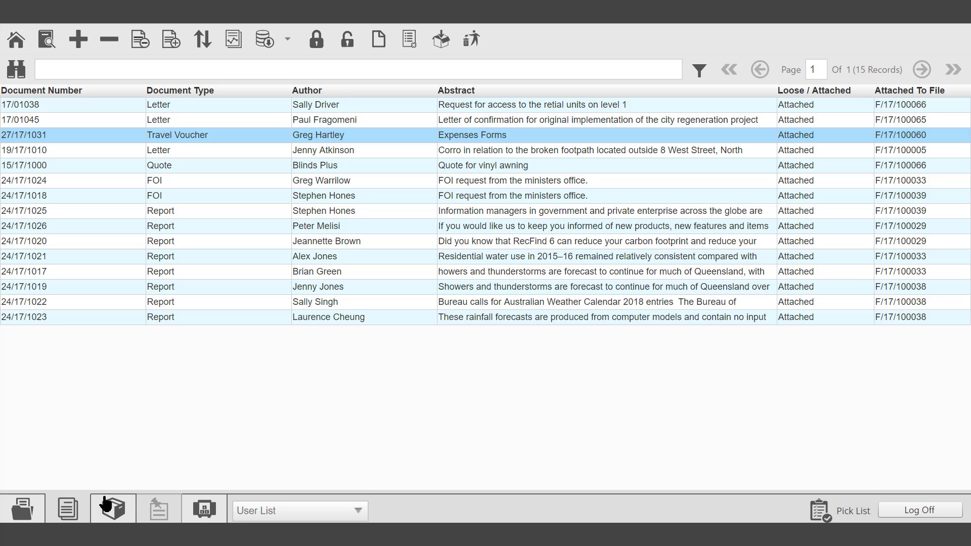
# Show the 18-record archive box pick list and open box B/2017/100035.
pyautogui.click(113, 507)
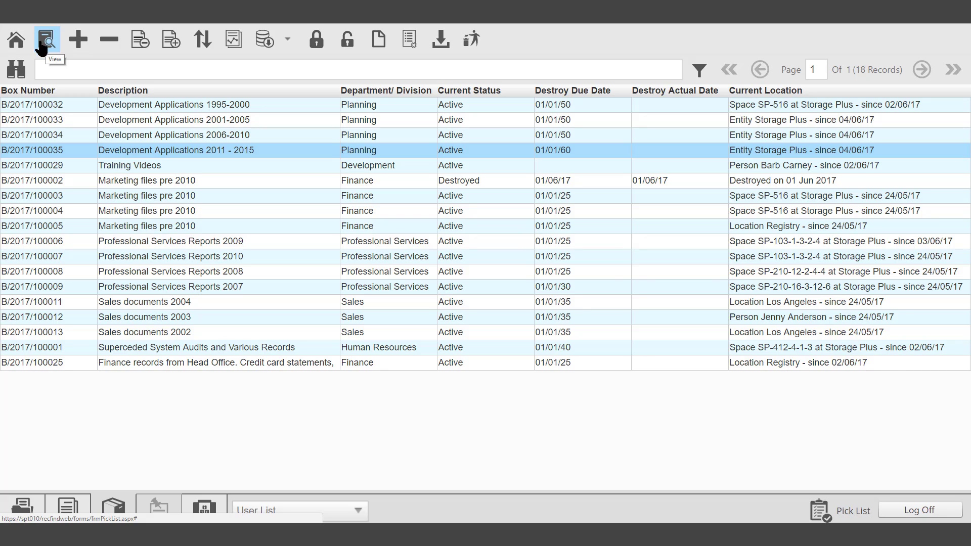
pyautogui.click(248, 180)
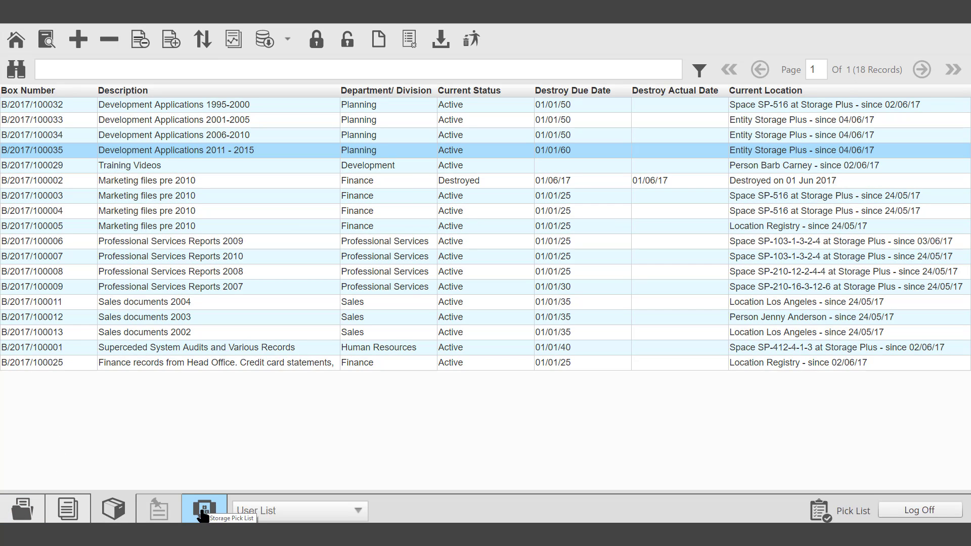
# Show the 8-record space pick list, then close space SP-210-16-3-12-6's details.
pyautogui.click(203, 508)
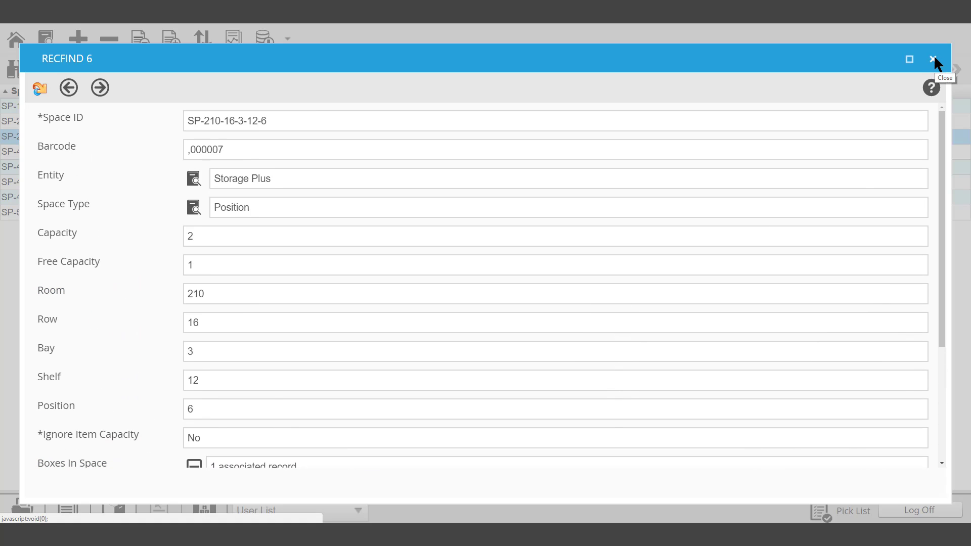
pyautogui.click(934, 58)
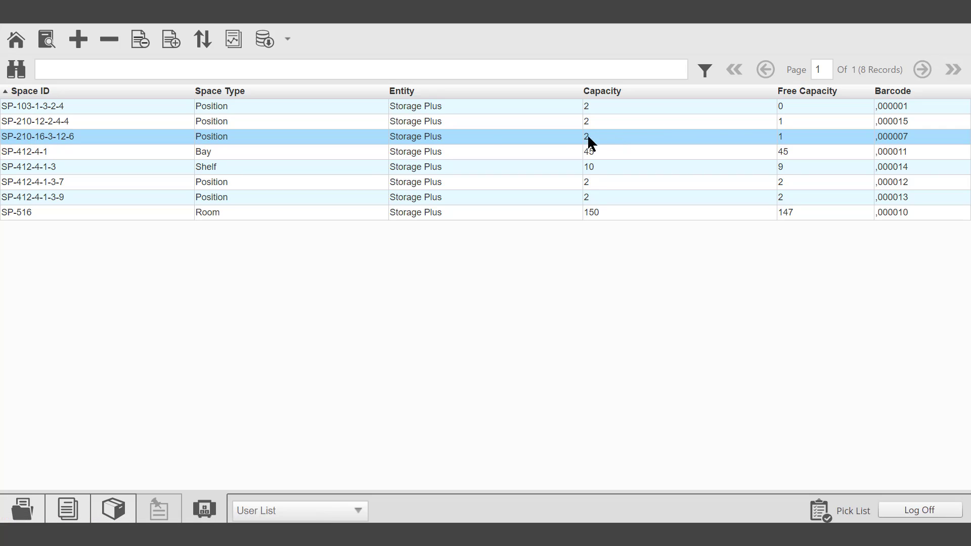